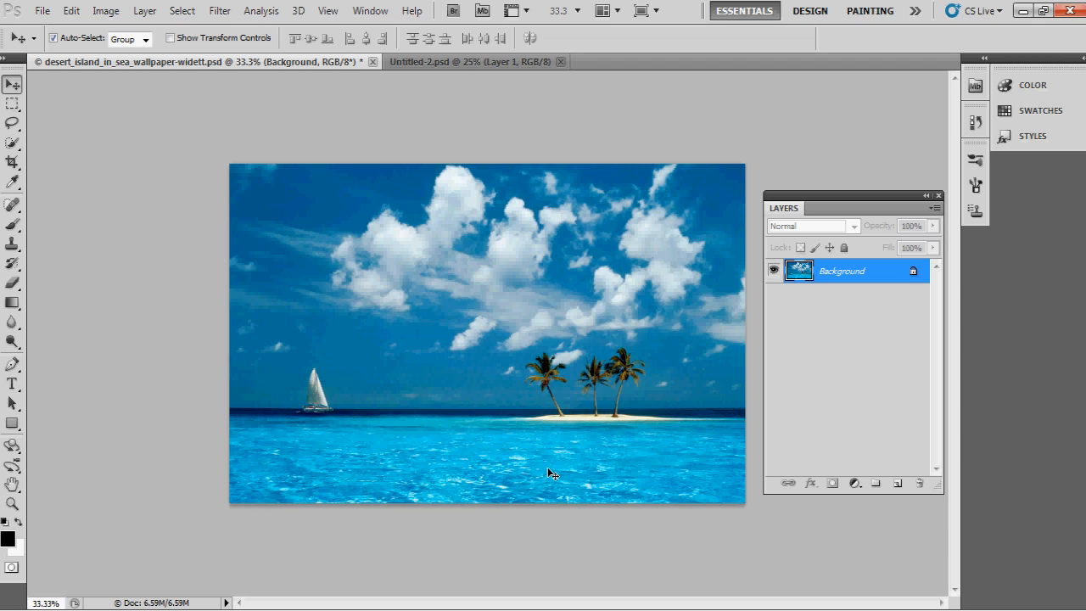
mouse_move(513, 496)
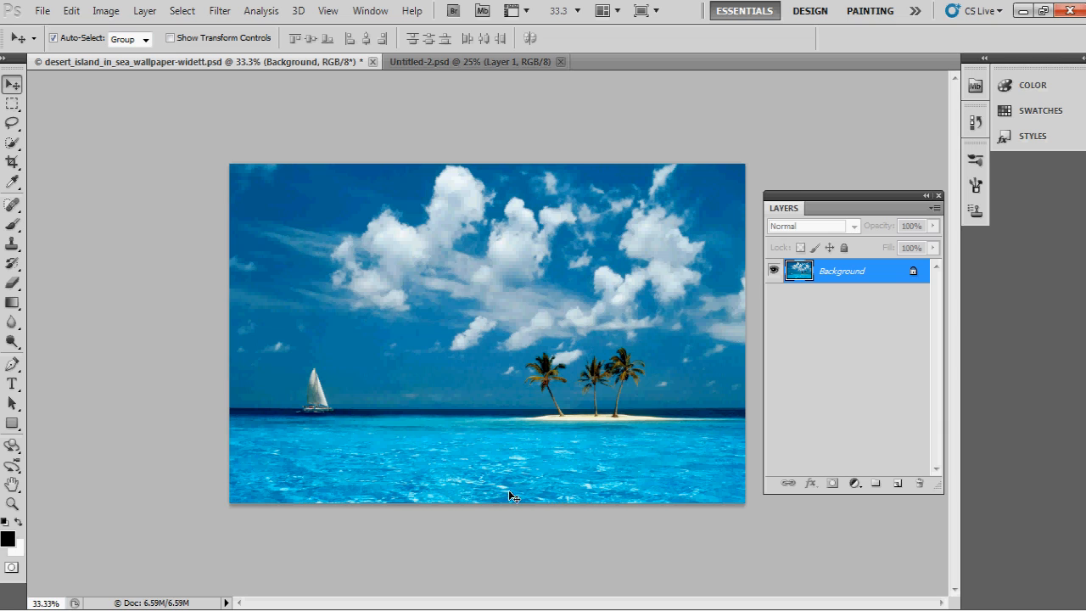
mouse_move(513, 478)
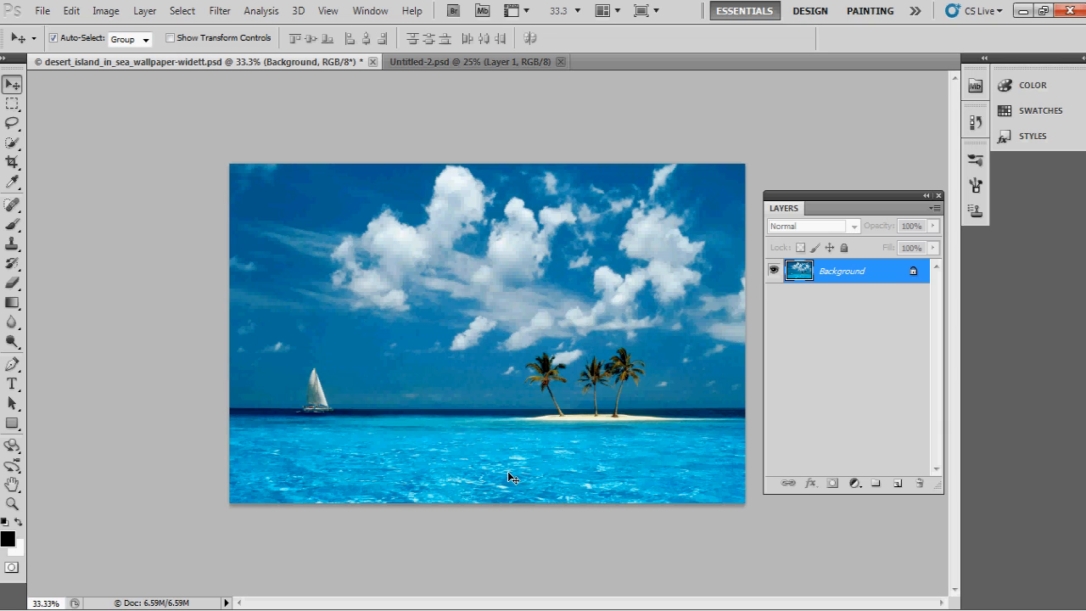
mouse_move(518, 378)
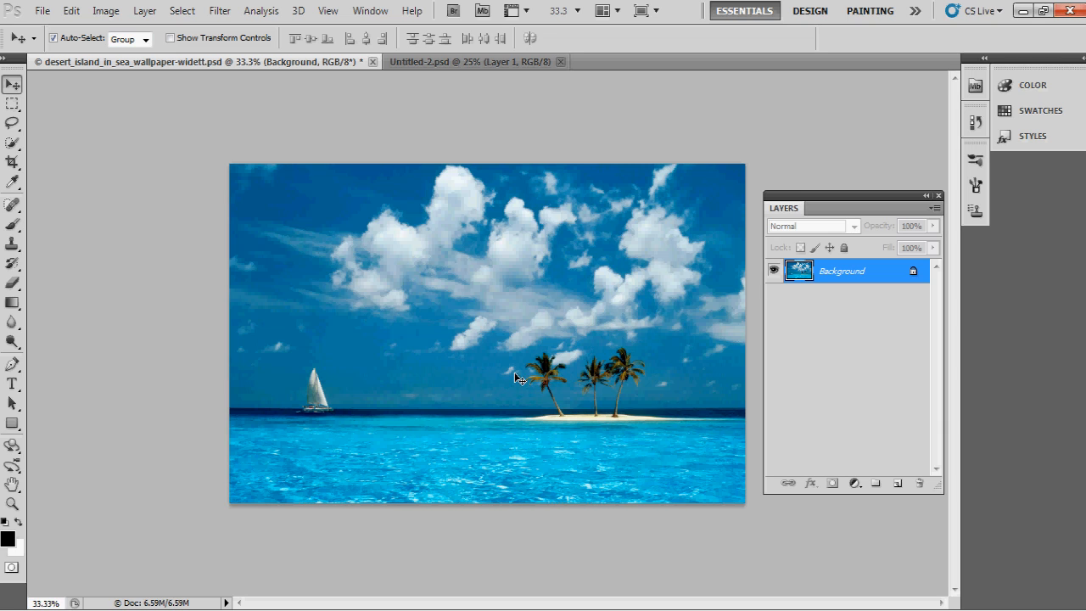
mouse_move(428, 265)
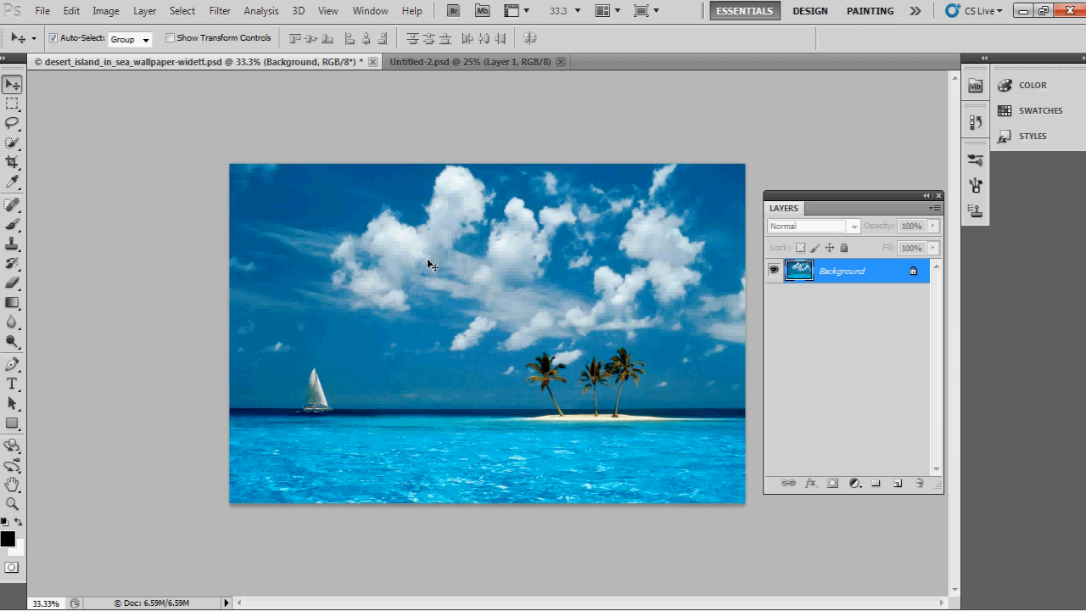
mouse_move(520, 434)
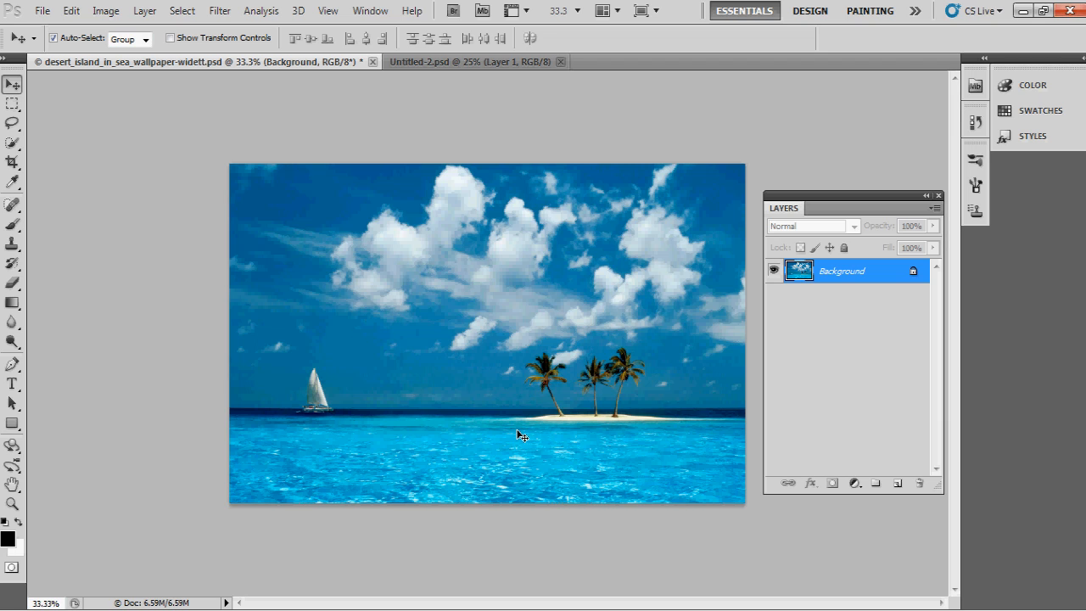
mouse_move(519, 442)
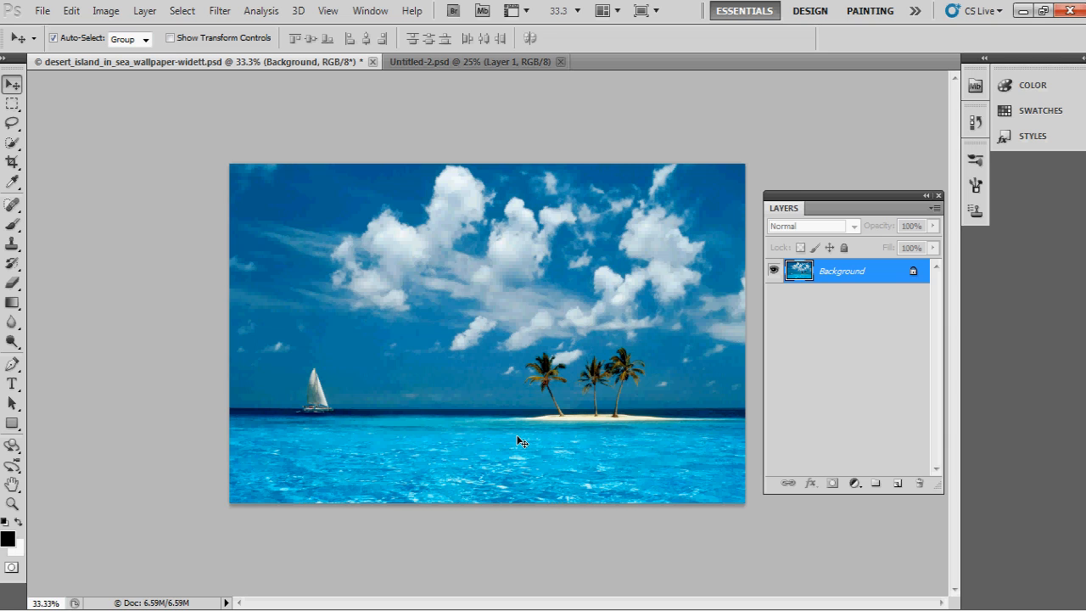
mouse_move(122, 193)
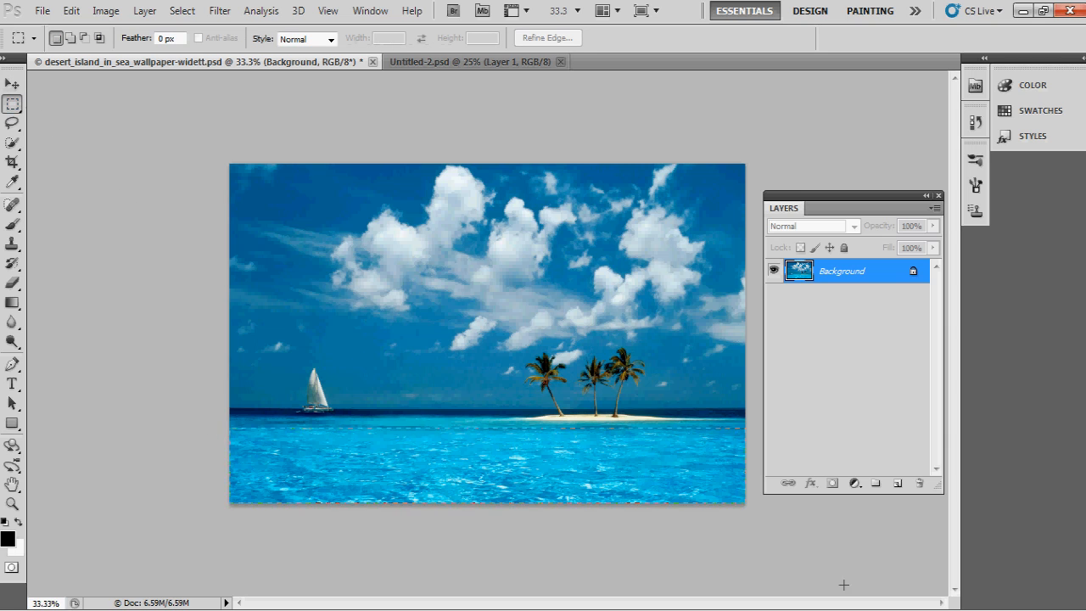
Step: Marquee-select the sea strip at the bottom of the photo and bring it back as Layer 1
drag(234, 428, 744, 505)
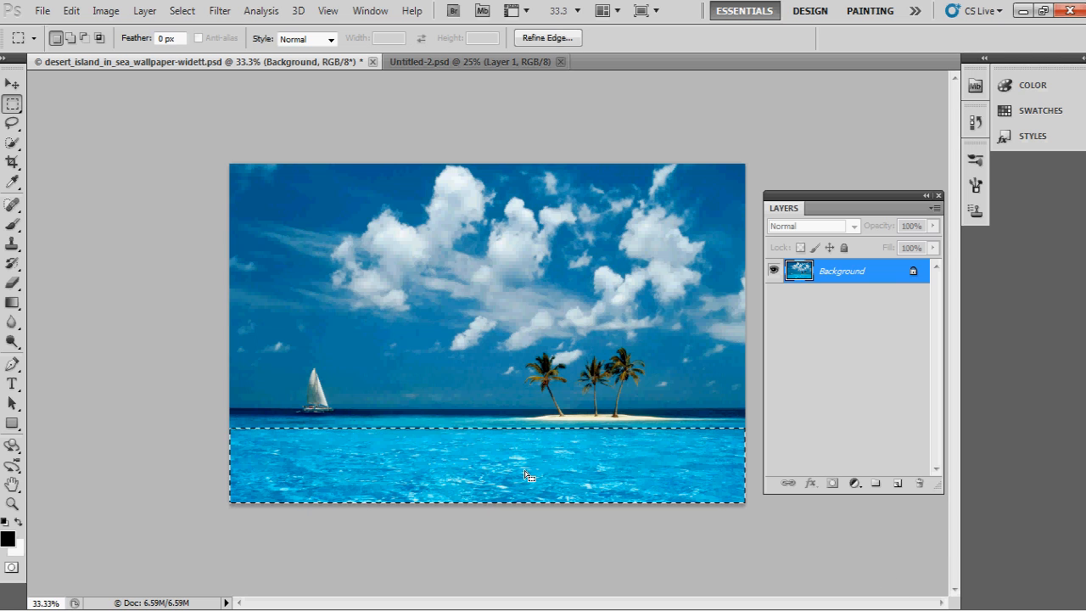
mouse_move(652, 224)
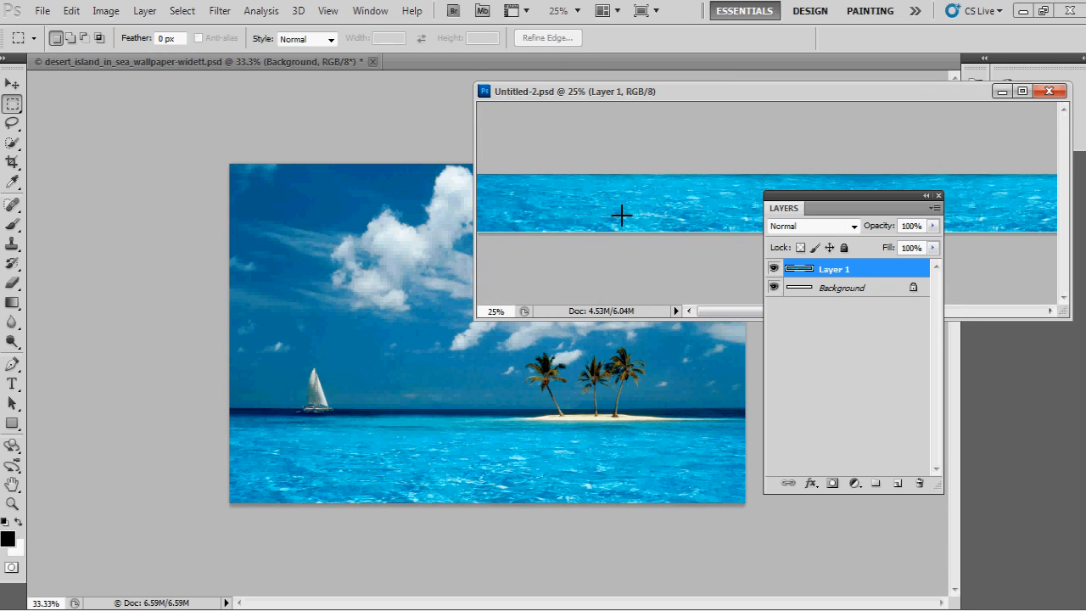
click(10, 83)
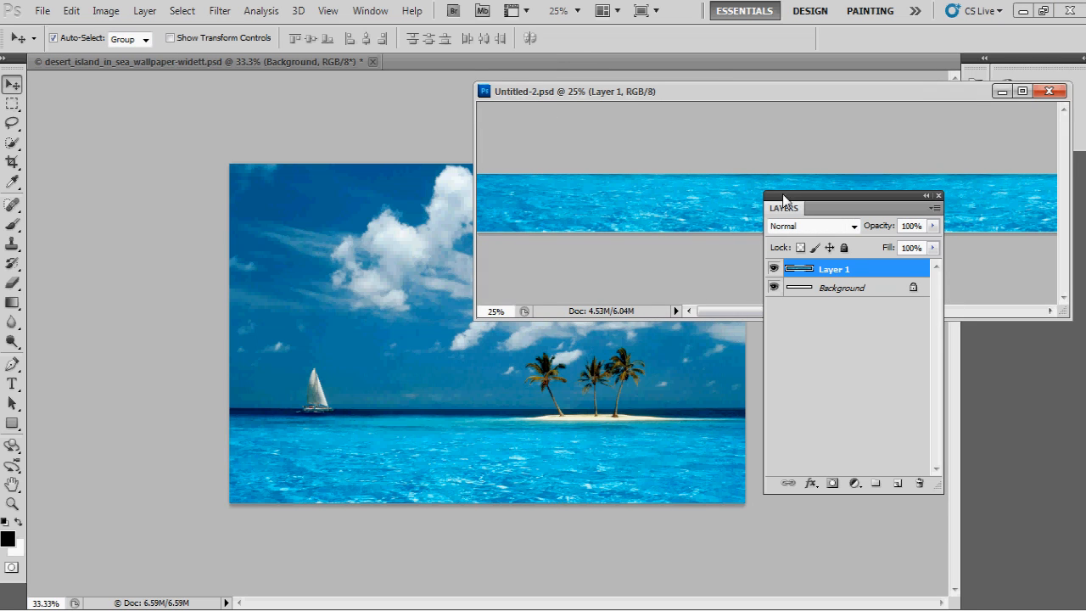
mouse_move(1022, 211)
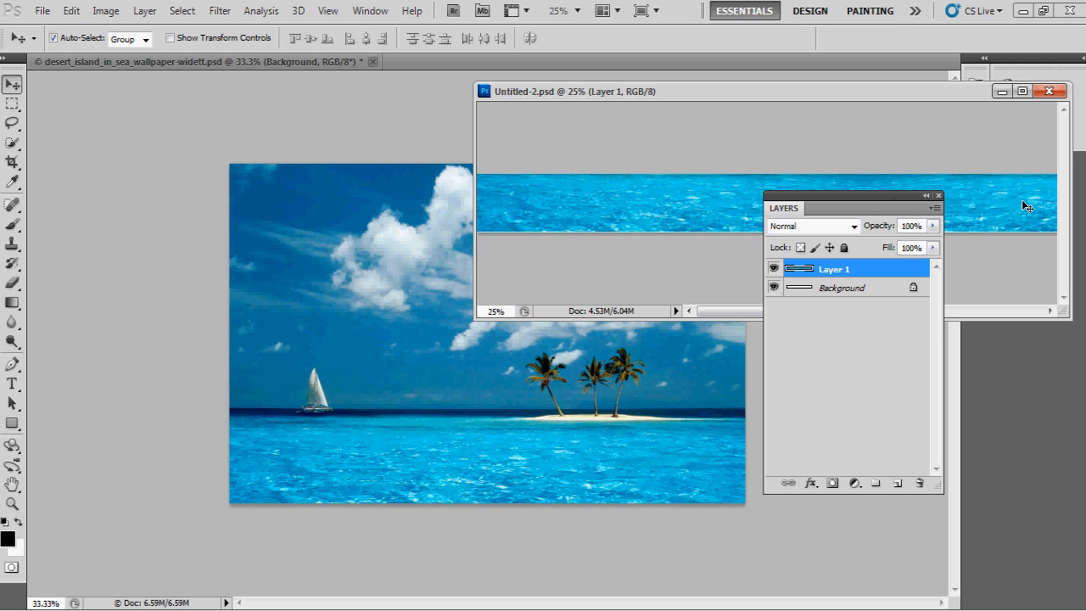
mouse_move(556, 211)
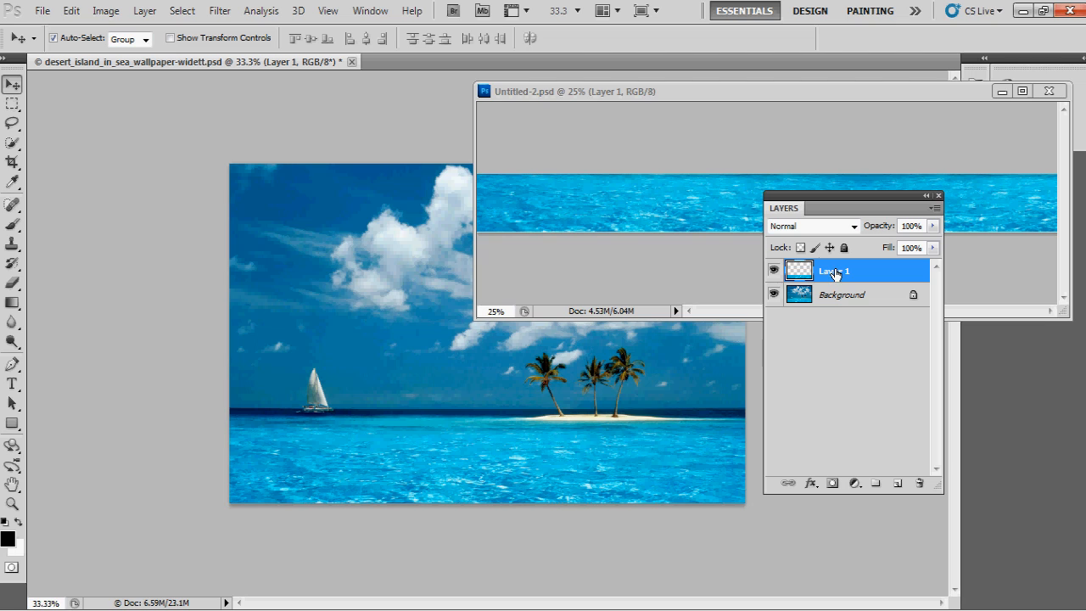
Step: Rename Layer 1 to FAI and close the Untitled-2 sea-strip document
double_click(835, 270)
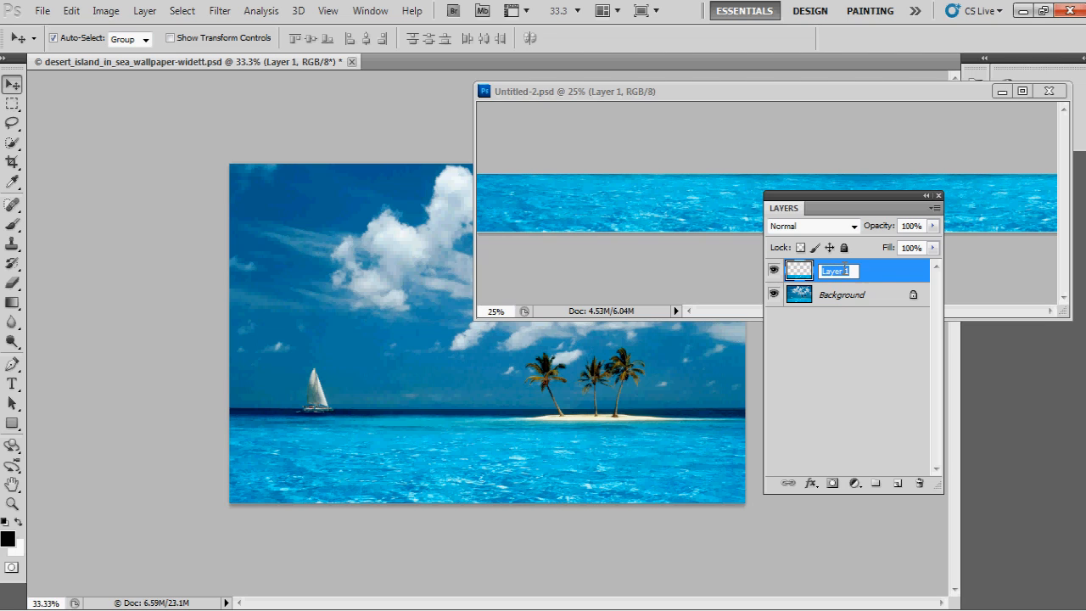
text(FAI)
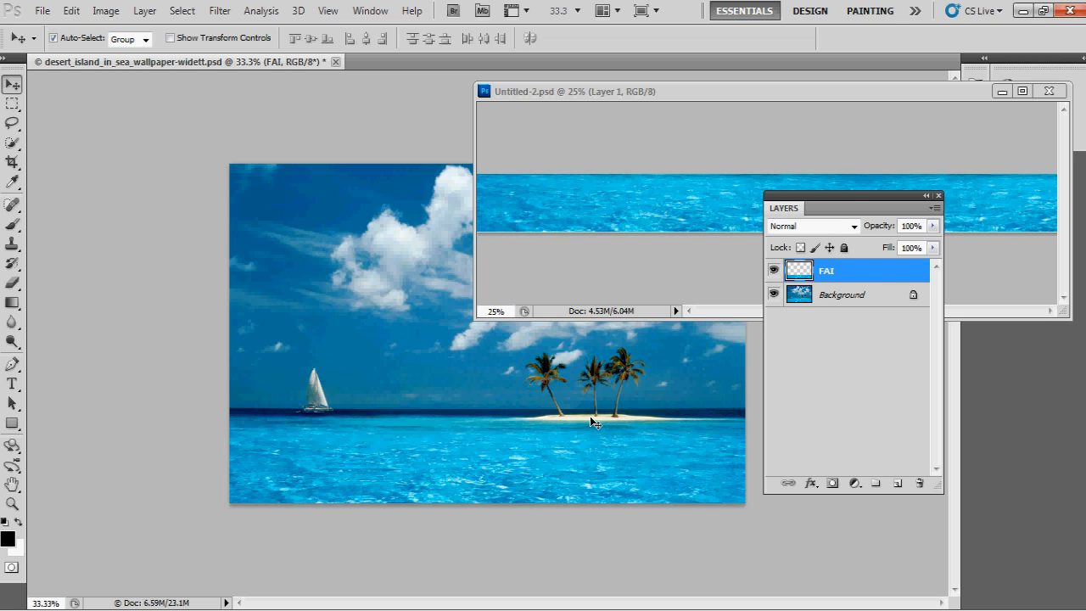
click(1049, 91)
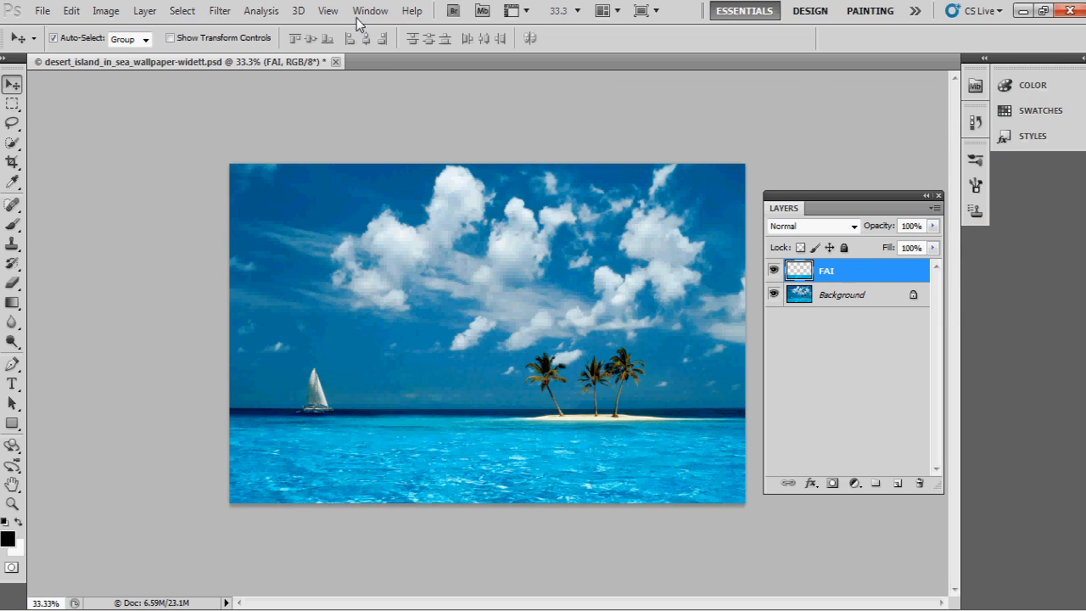
click(370, 10)
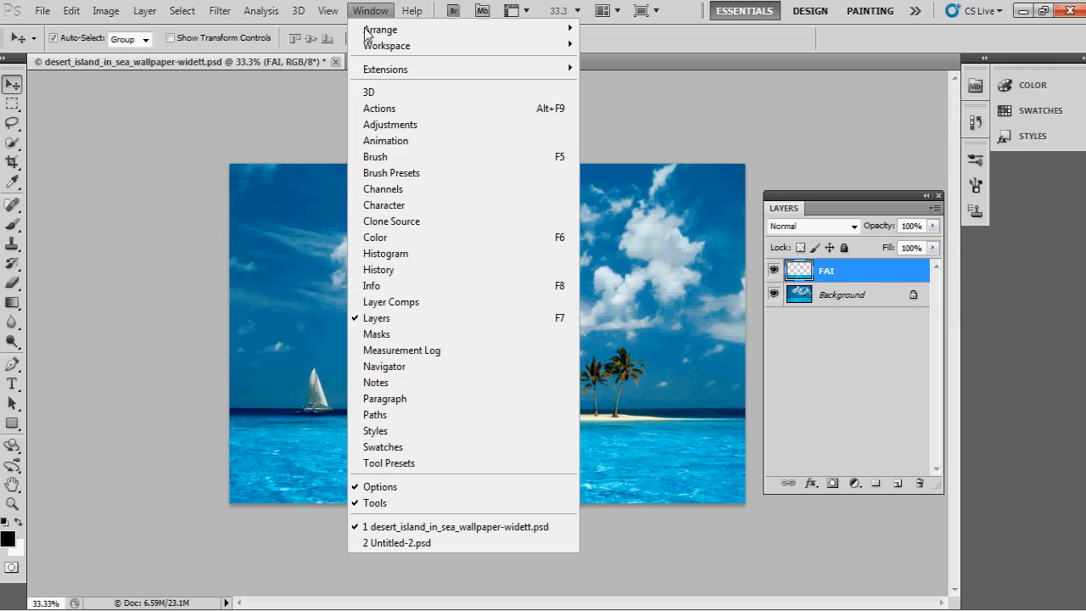
click(385, 139)
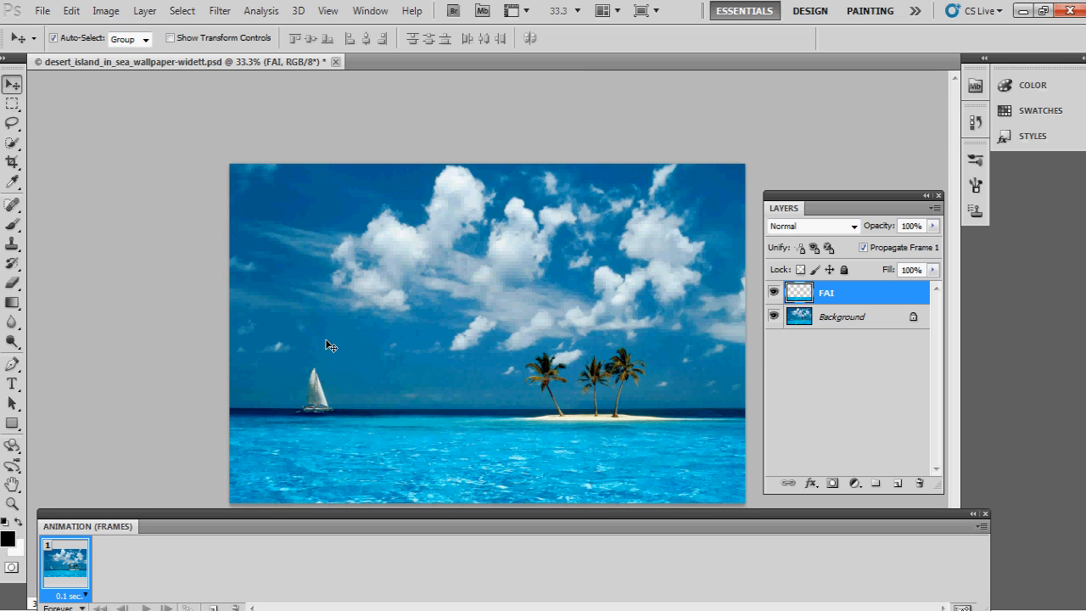
mouse_move(89, 572)
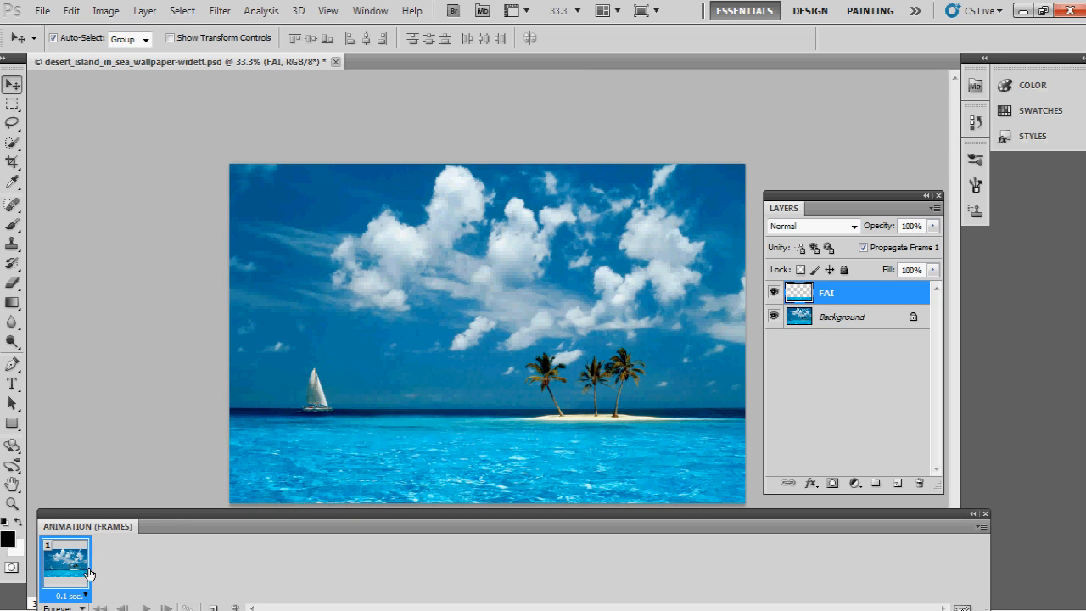
mouse_move(117, 574)
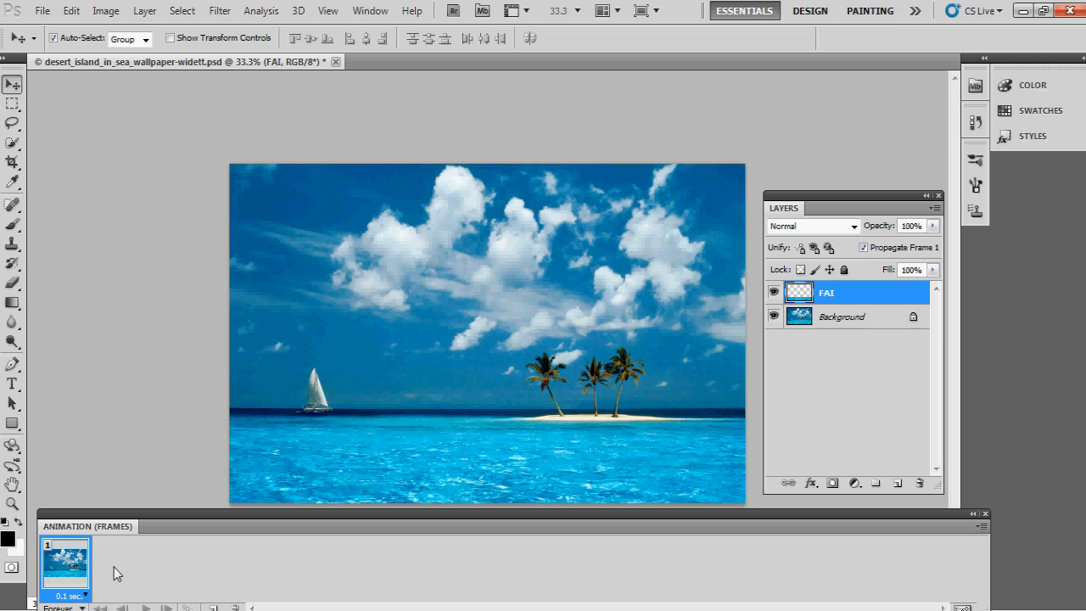
mouse_move(77, 574)
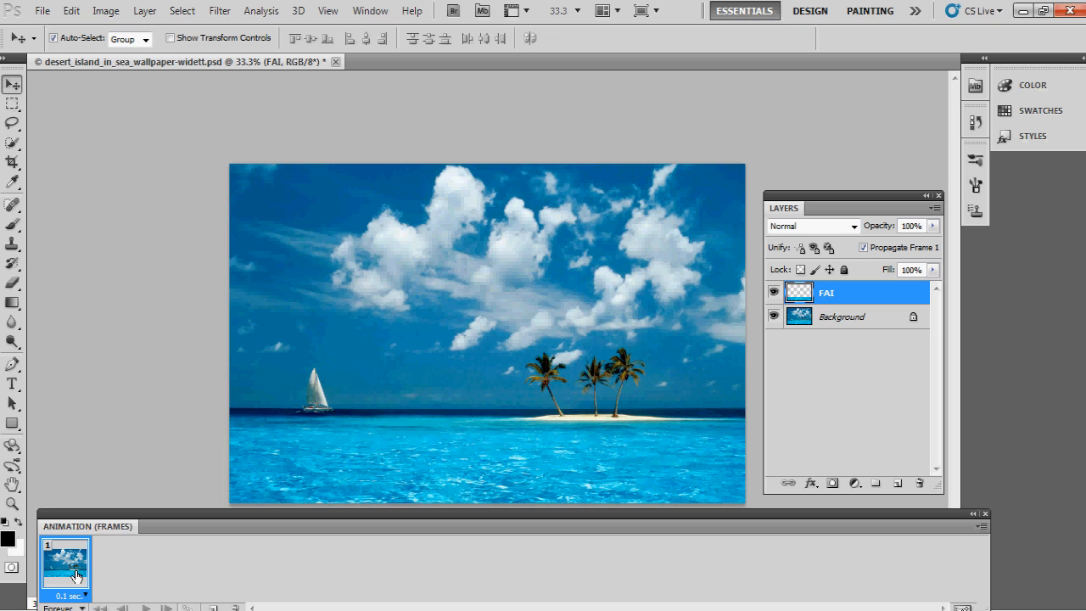
mouse_move(128, 574)
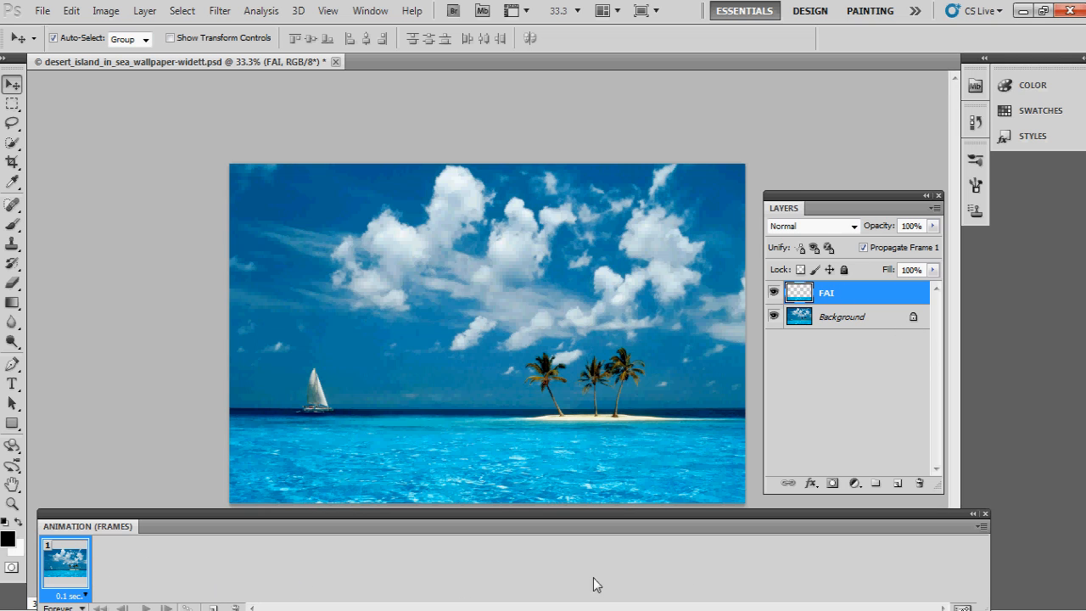
mouse_move(333, 572)
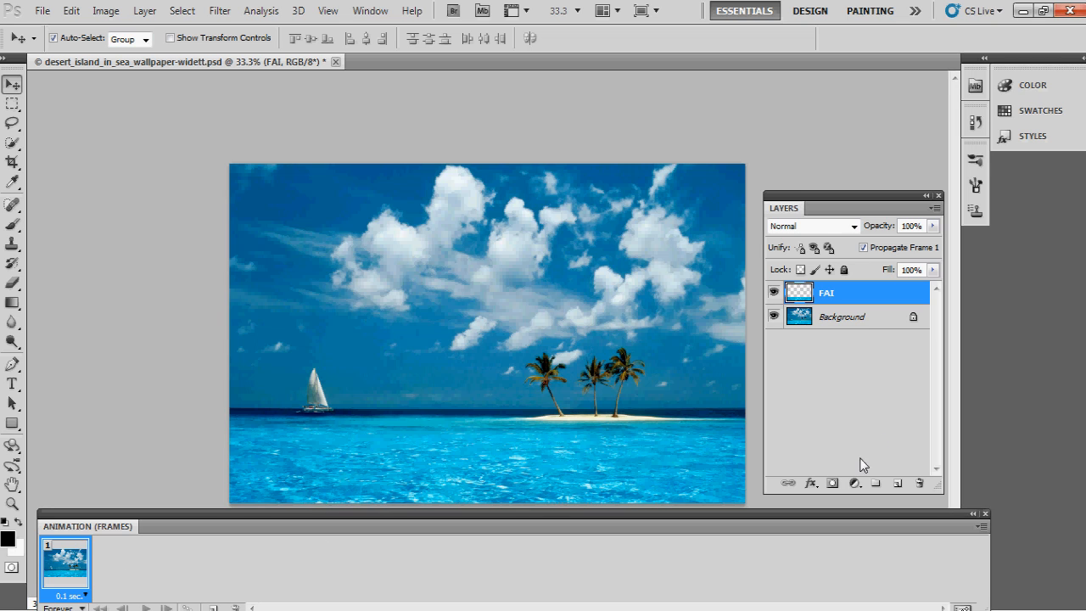
mouse_move(815, 470)
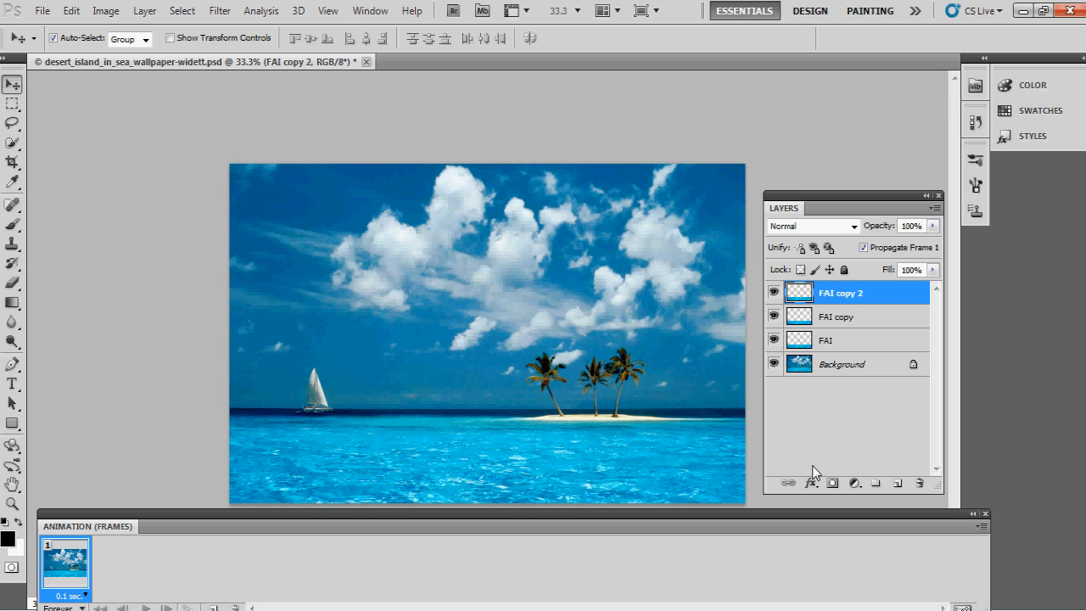
mouse_move(535, 509)
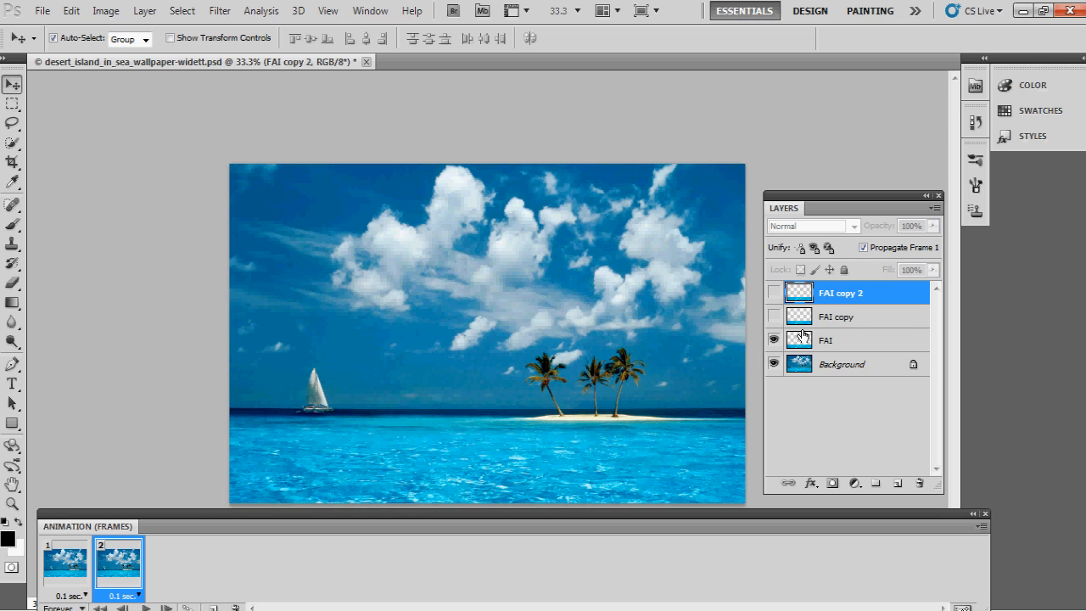
Step: Add a third frame showing FAI copy, with its water shifted left to offset the waves
click(827, 340)
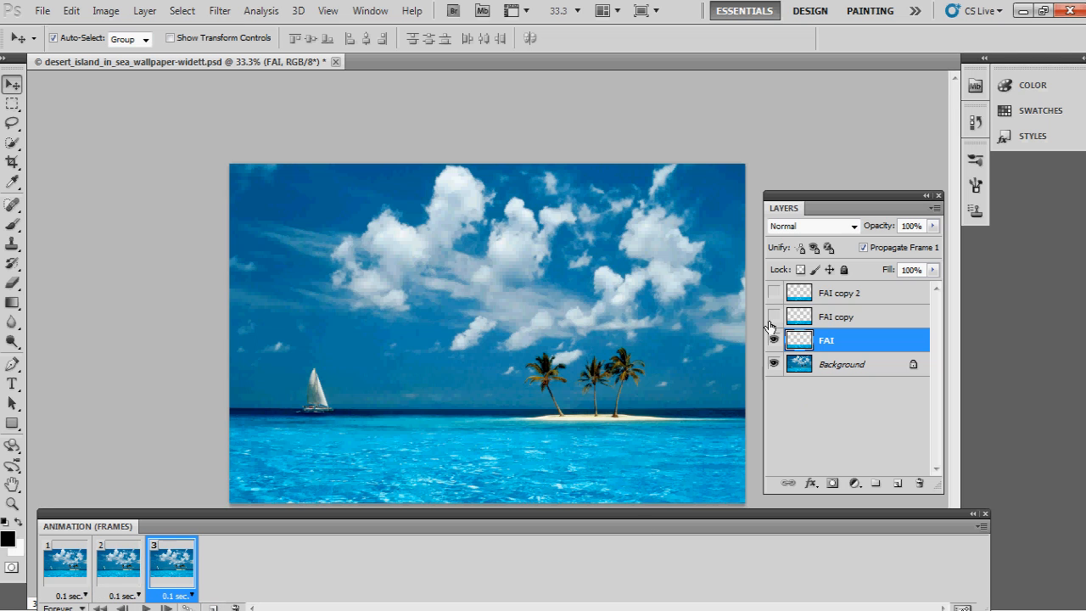
click(835, 318)
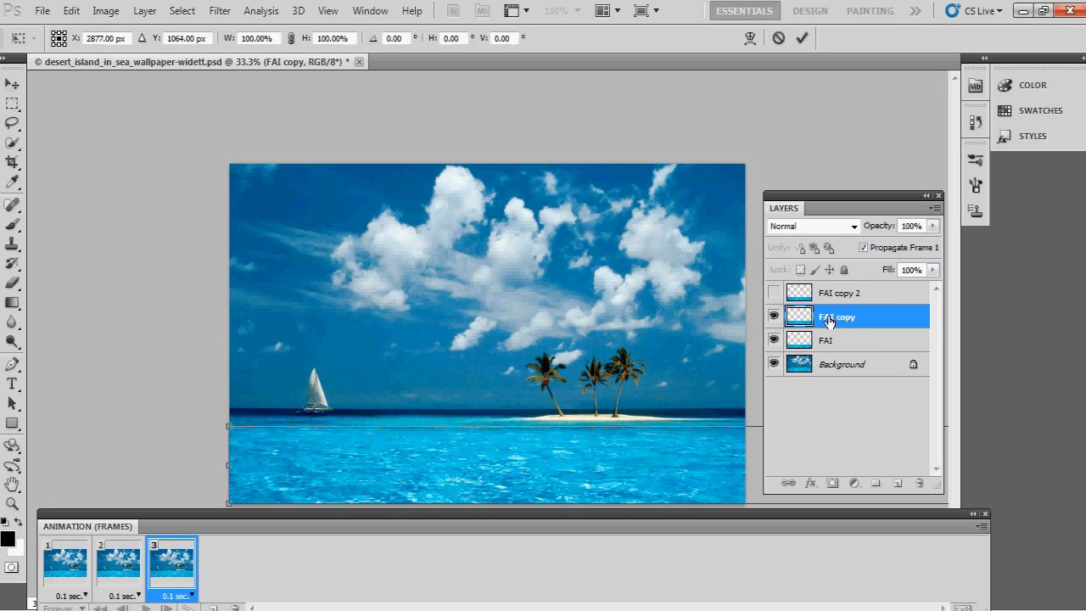
drag(484, 339, 362, 339)
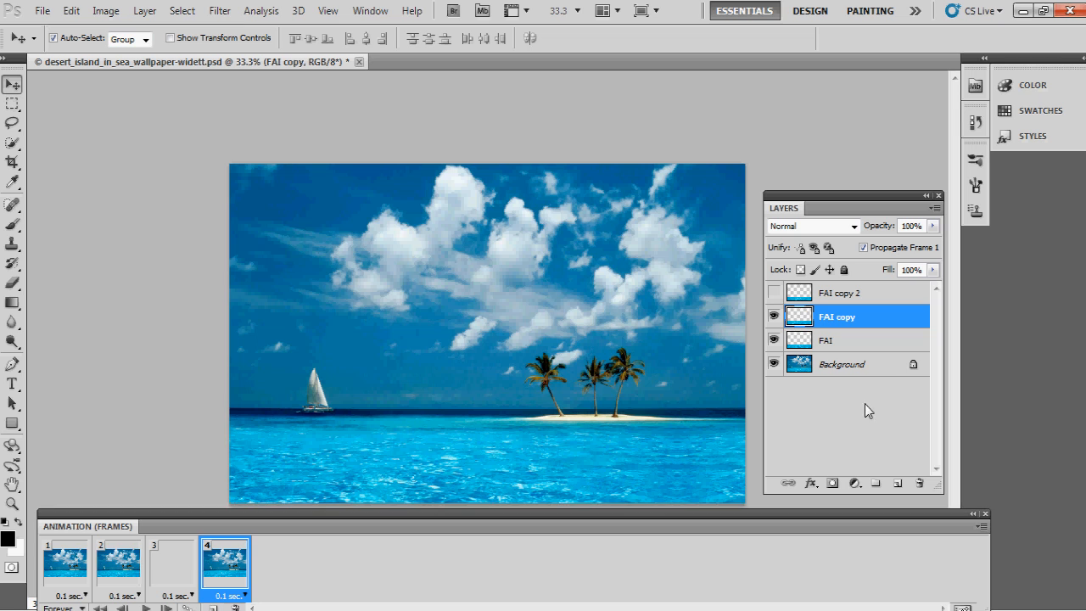
Step: Show FAI copy 2 in frame four and create a new empty layer on top
click(840, 292)
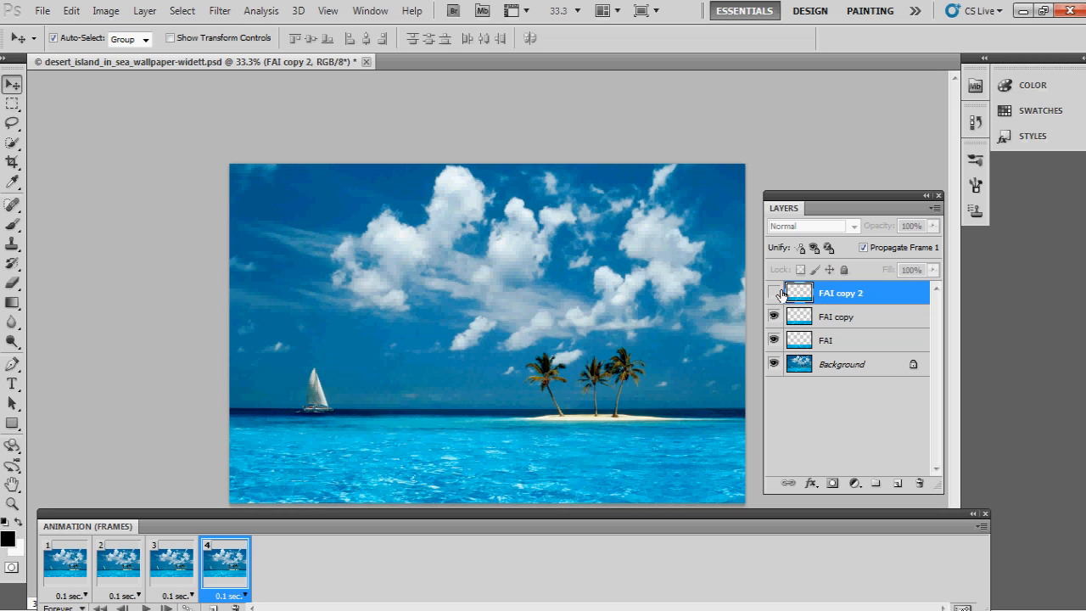
click(774, 292)
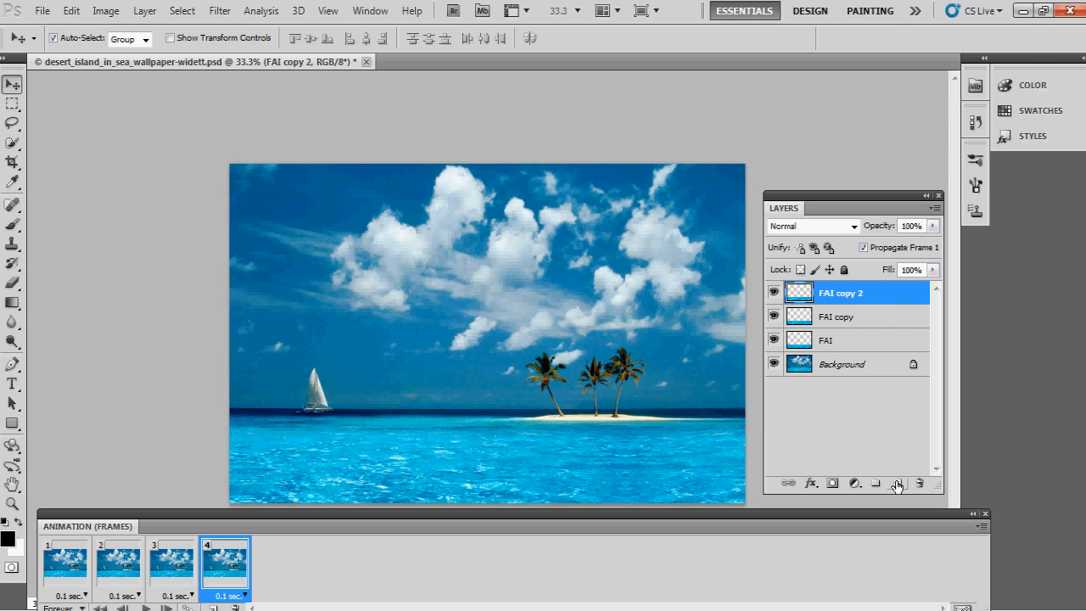
click(896, 482)
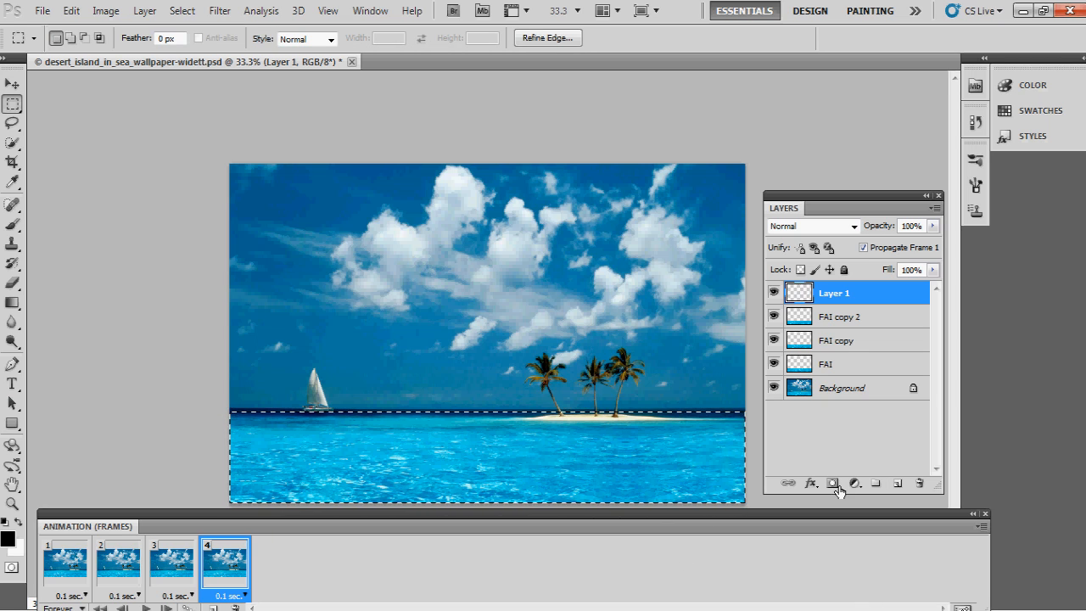
Step: Add a layer mask to the new top layer and paint part of it black
click(842, 387)
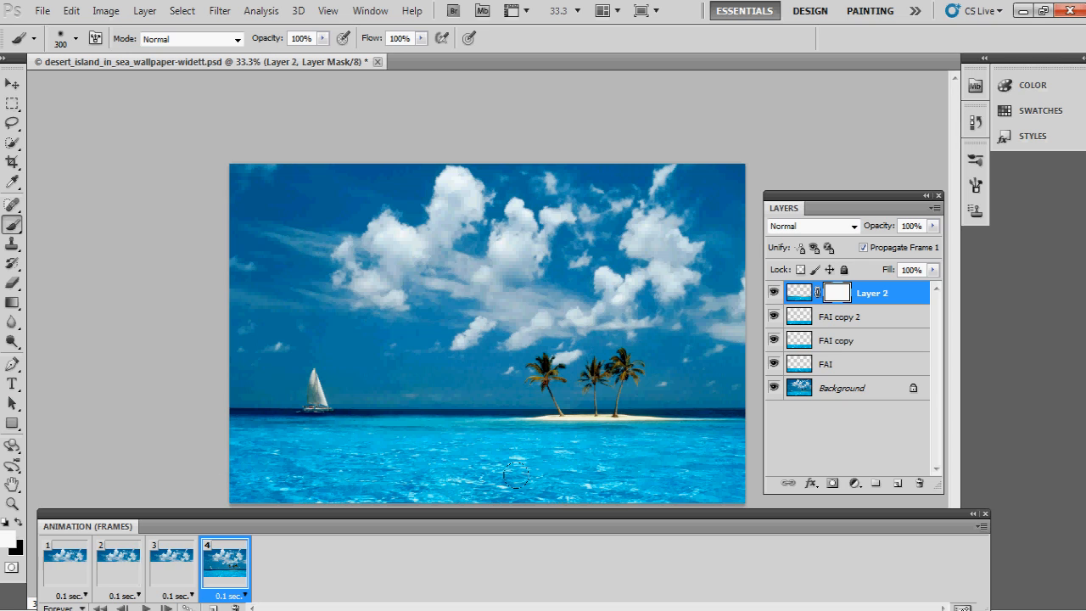
mouse_move(312, 474)
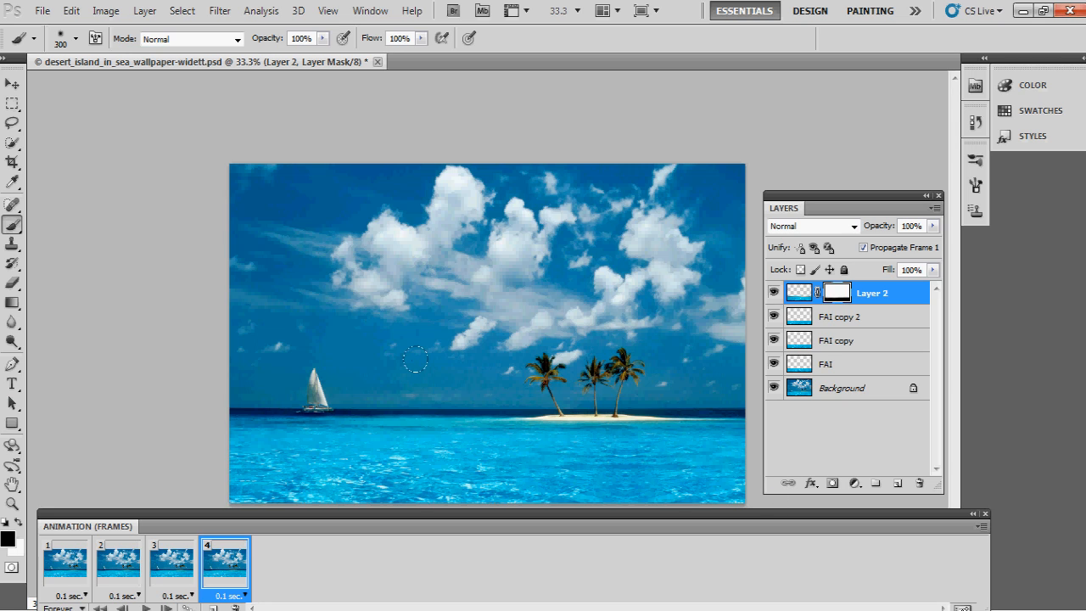
click(11, 83)
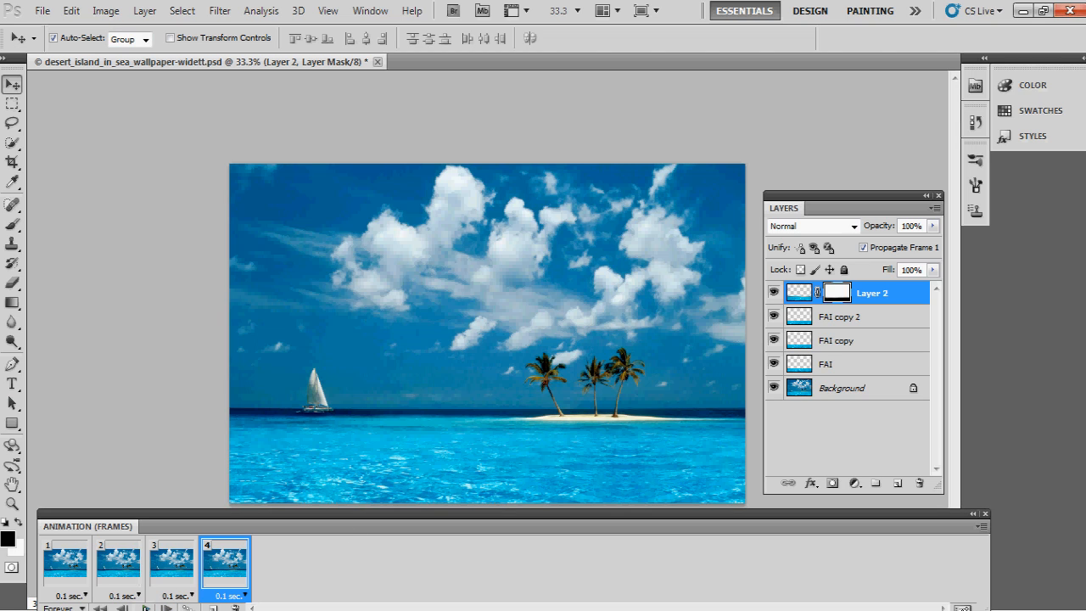
mouse_move(146, 610)
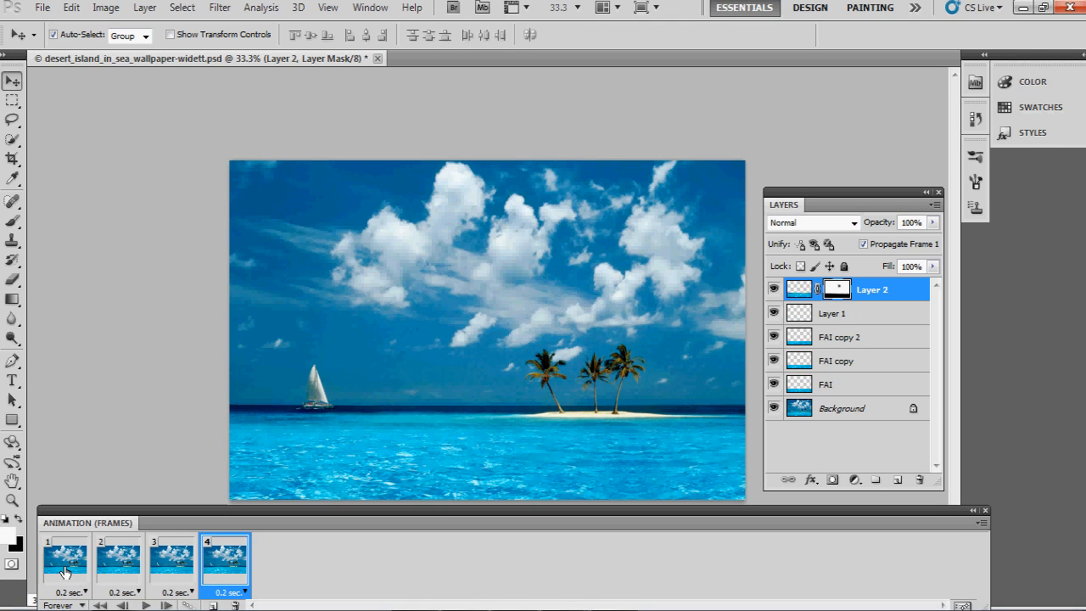
Step: Set a 0.1-second delay on all four frames and select frame 3
click(77, 585)
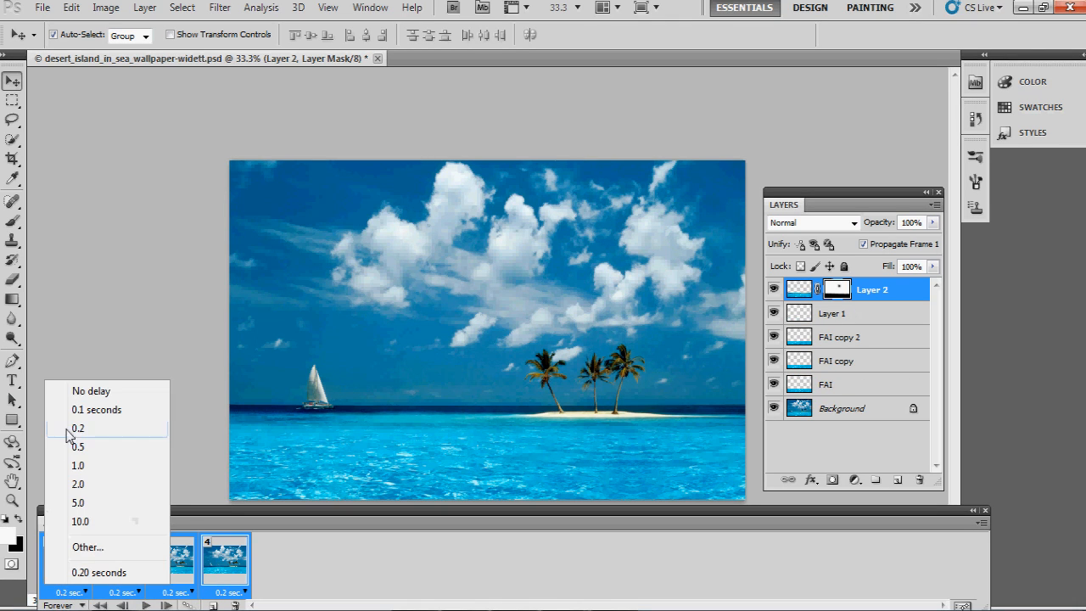
click(98, 409)
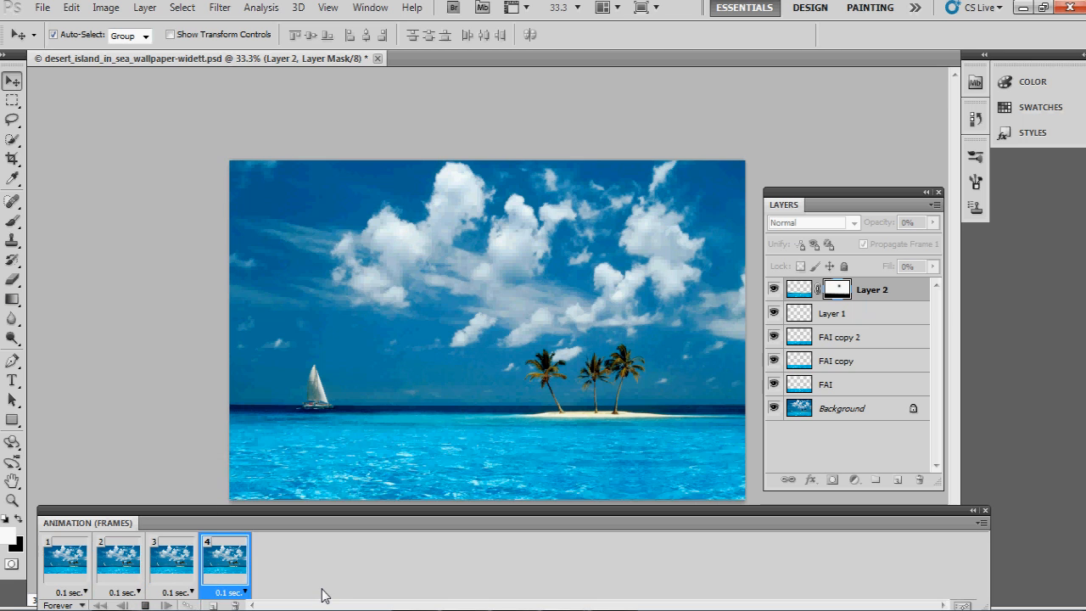
click(170, 564)
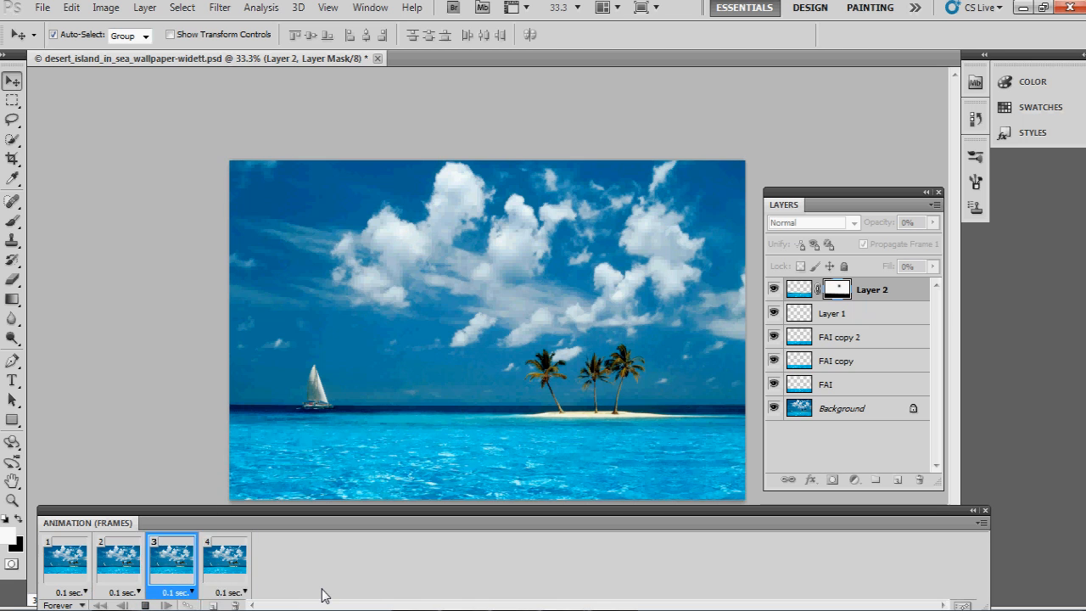